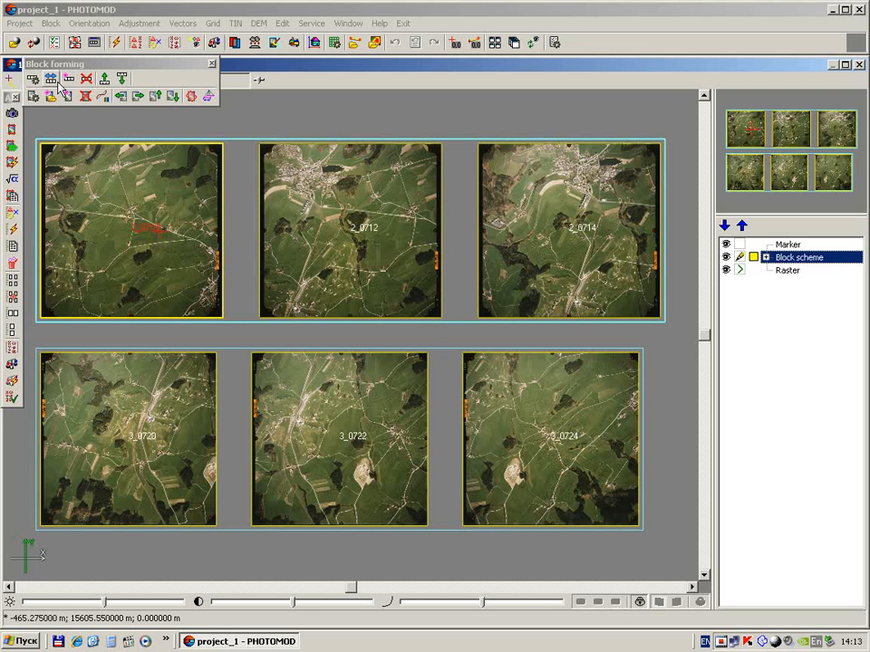
pyautogui.moveTo(66, 96)
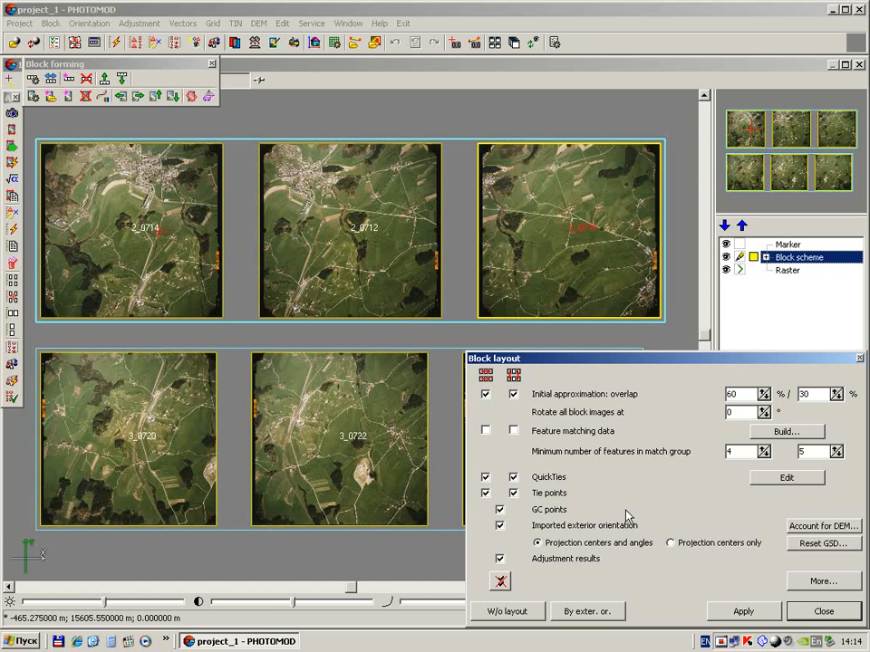
pyautogui.moveTo(661, 482)
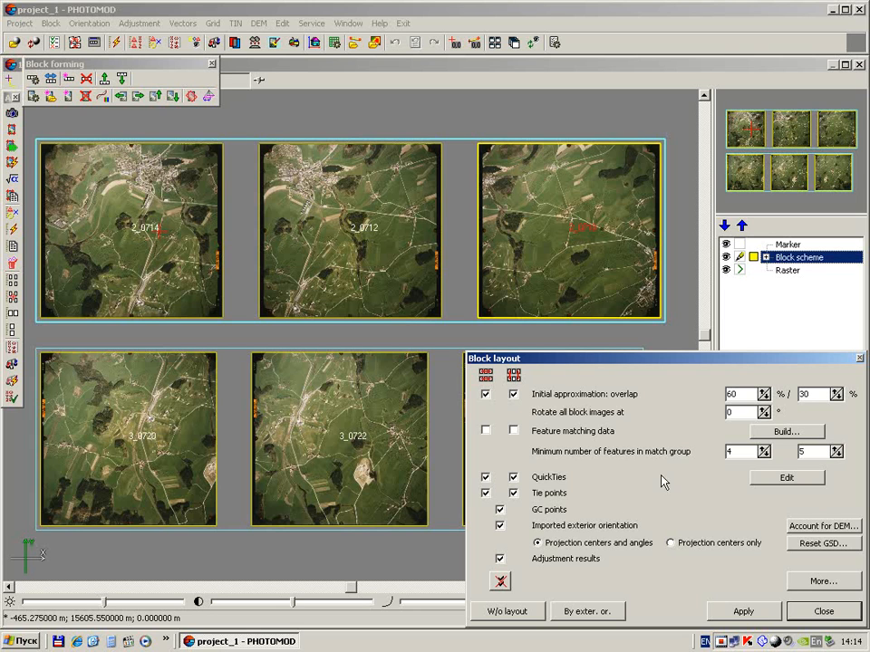
# Replace the overlap values of 60 and 30 with 64% and 40%.
pyautogui.tripleClick(734, 393)
pyautogui.write('64')
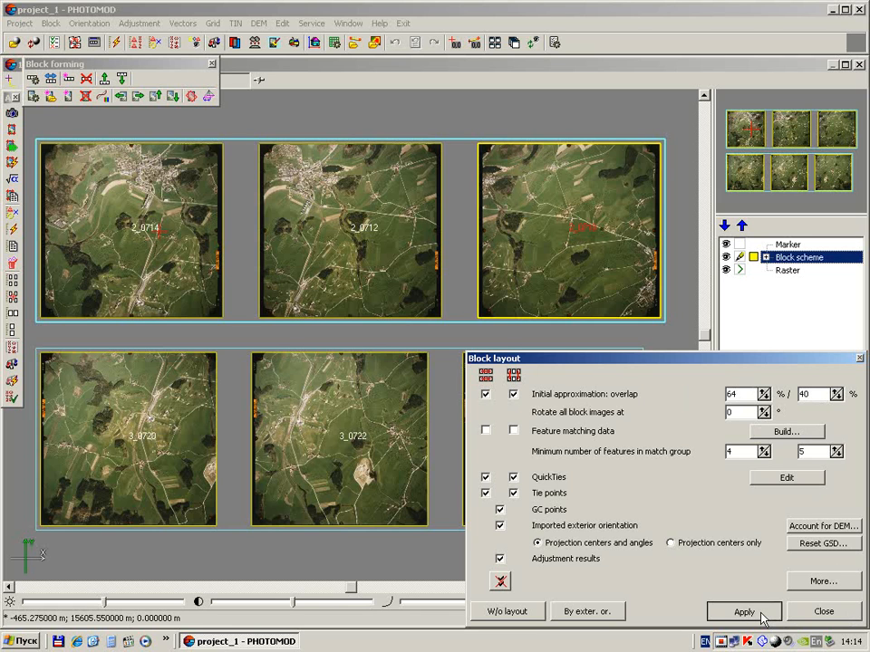
# Apply the 64% overlap, untick the between-strip overlap, and re-apply the layout.
pyautogui.click(743, 611)
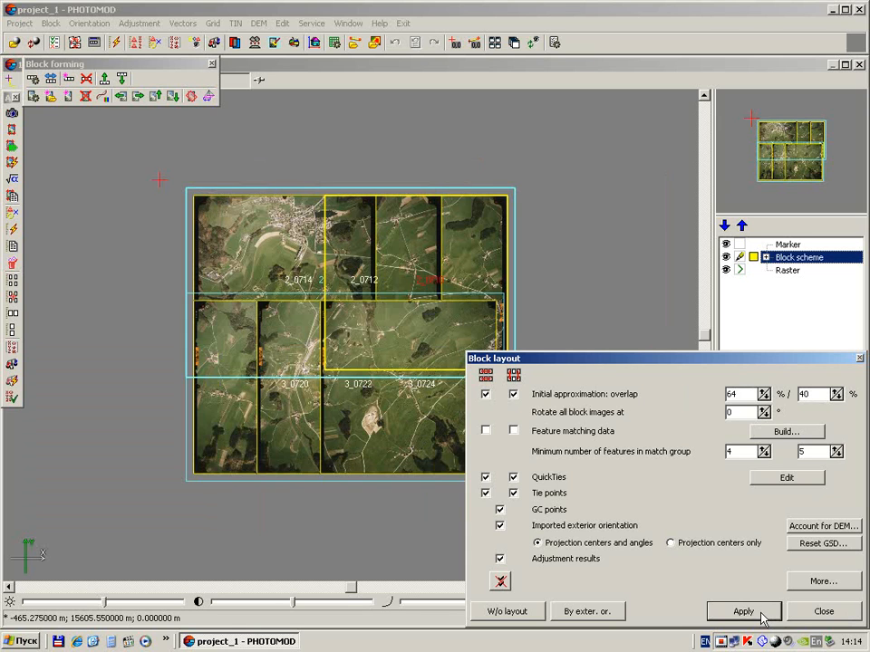
pyautogui.click(514, 394)
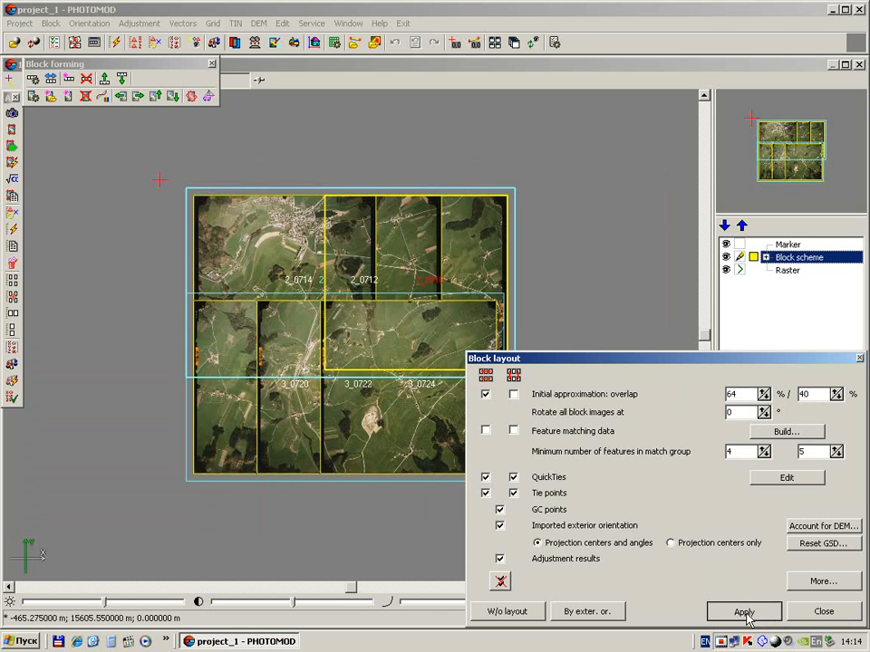
pyautogui.click(743, 611)
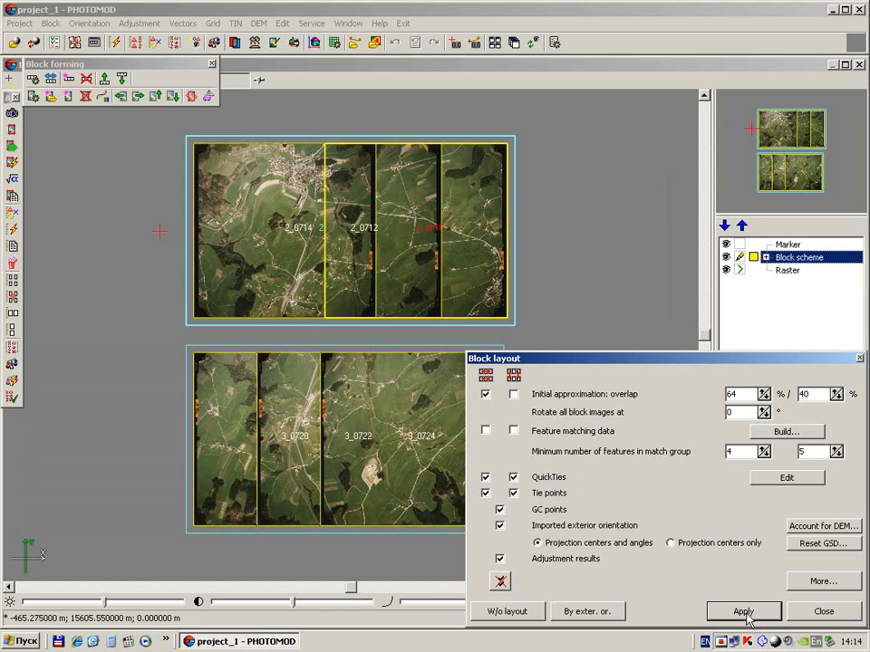
# Add quick ties linking the two strips and re-apply the block layout.
pyautogui.click(742, 610)
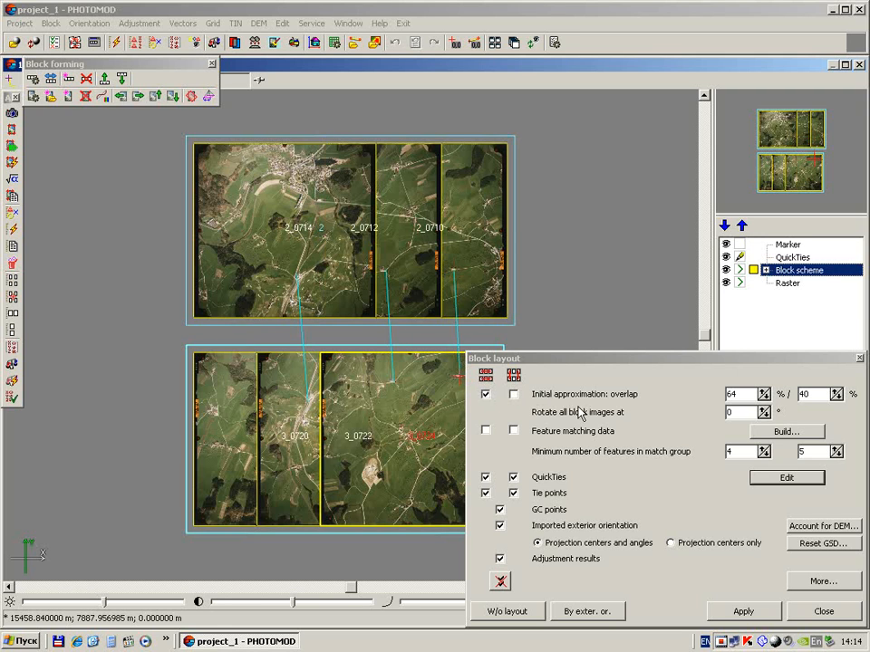
pyautogui.moveTo(658, 453)
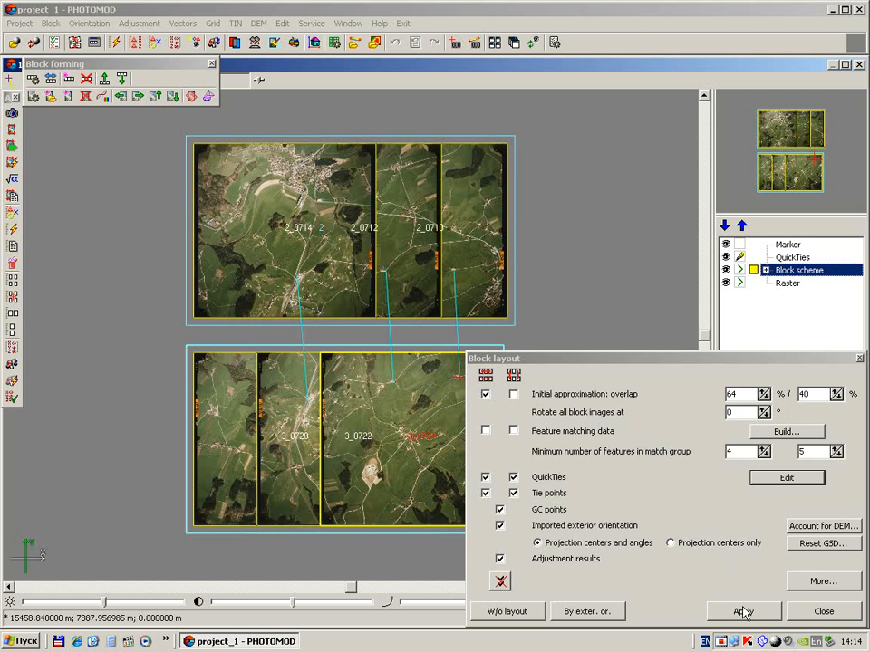
pyautogui.click(743, 610)
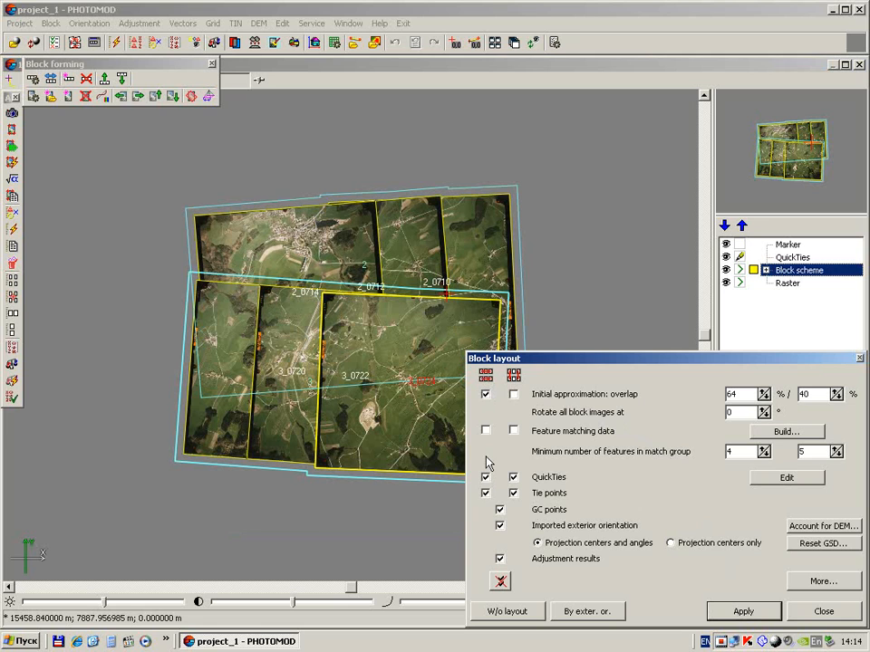